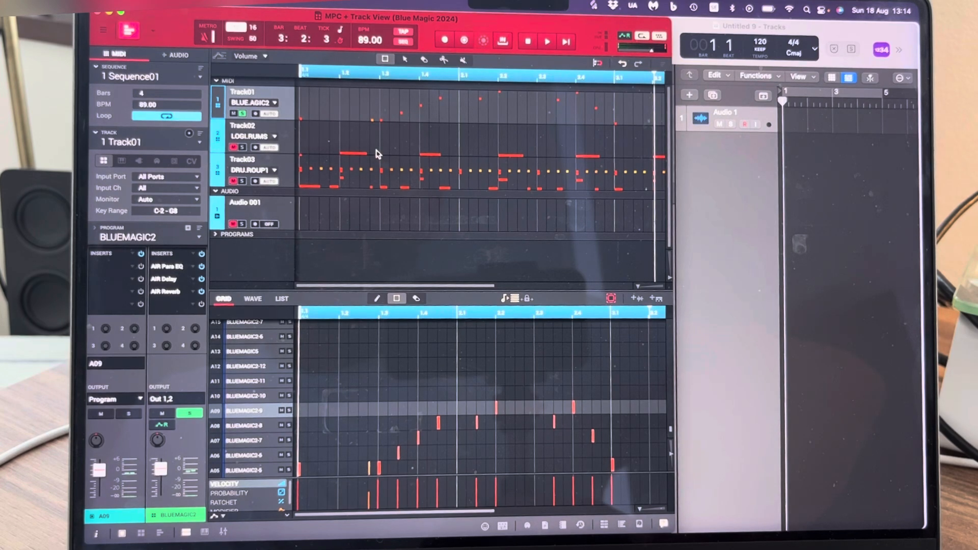
{"action": "mouse_move", "coordinate": [339, 129]}
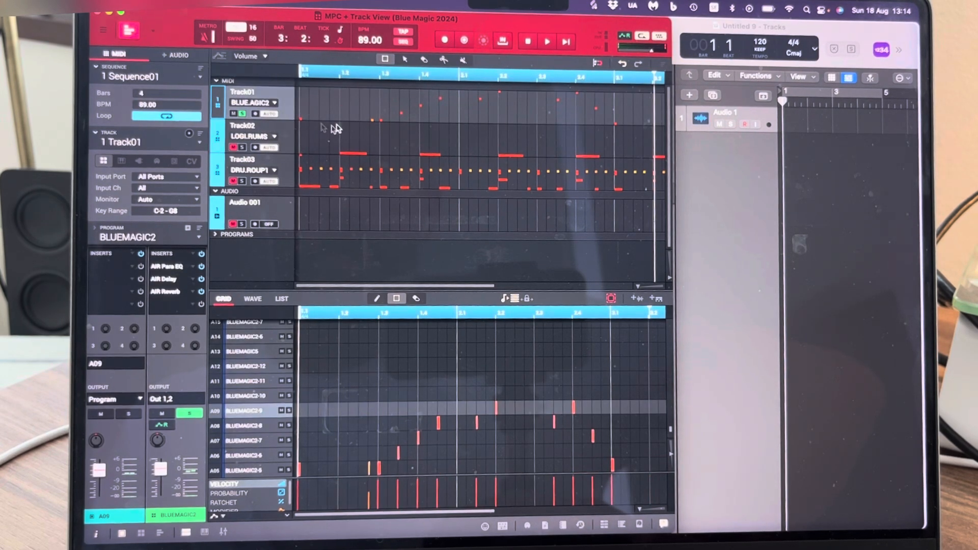
{"action": "mouse_move", "coordinate": [644, 104]}
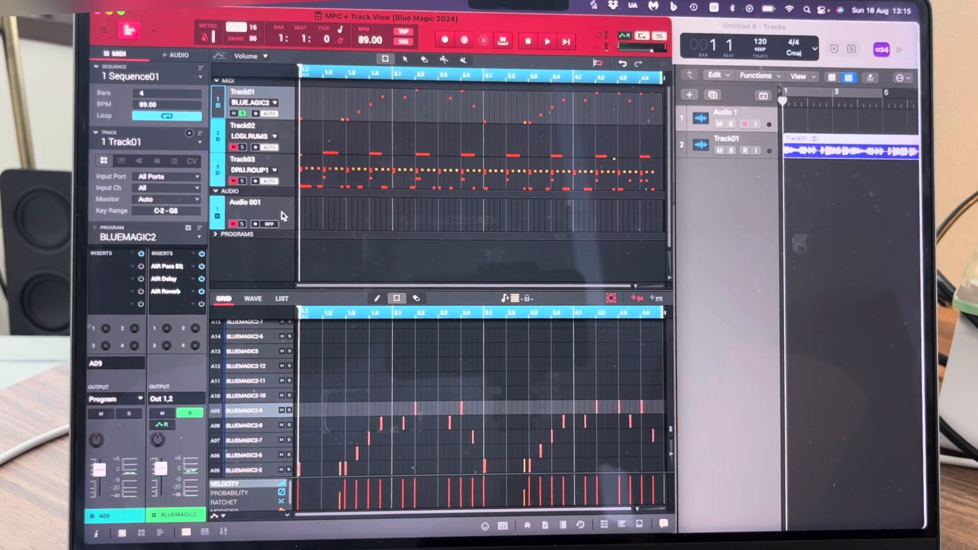
Step: Solo Track02 (Logic Drums), close the sound browser and play it for Logic to record as Track02
{"action": "left_click", "coordinate": [251, 127]}
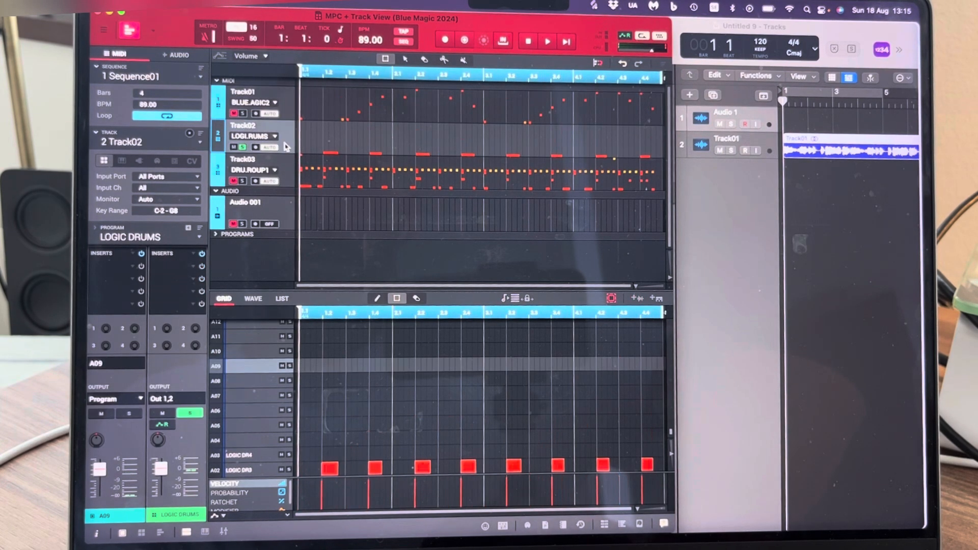
{"action": "left_click", "coordinate": [546, 40]}
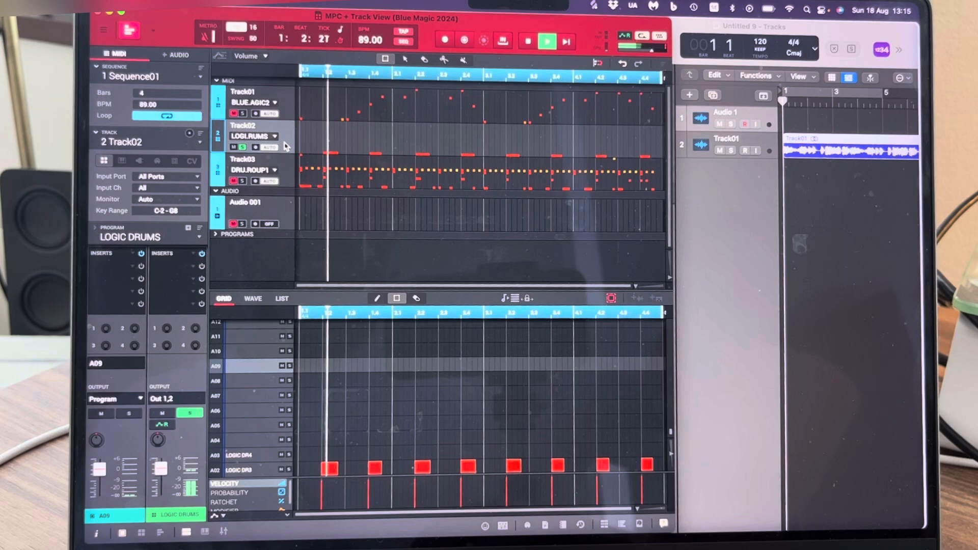
{"action": "left_click", "coordinate": [546, 39]}
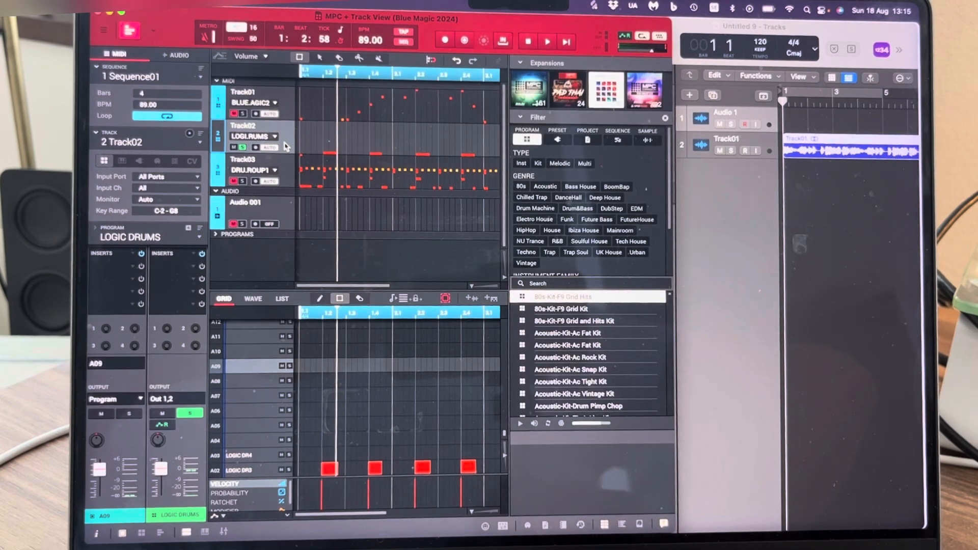
{"action": "left_click", "coordinate": [547, 41]}
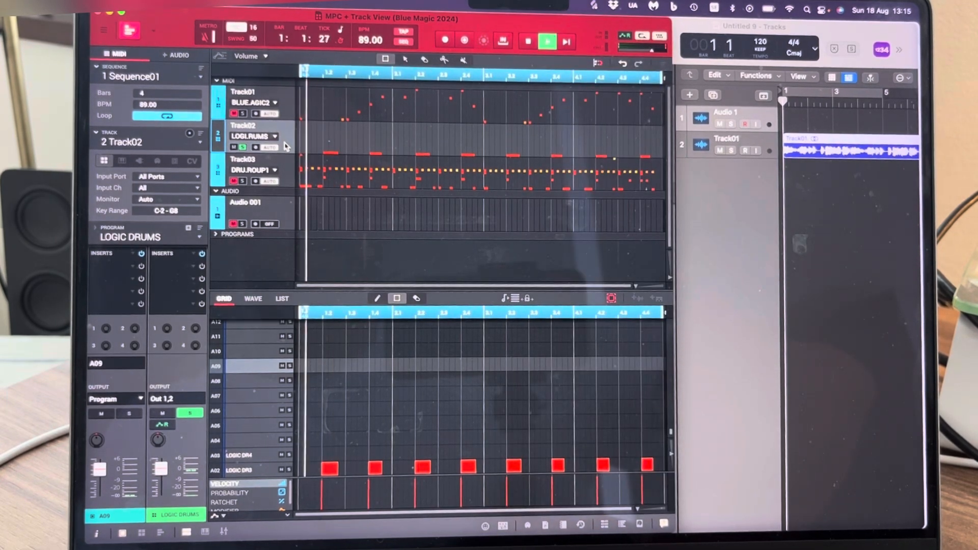
{"action": "left_click", "coordinate": [546, 41]}
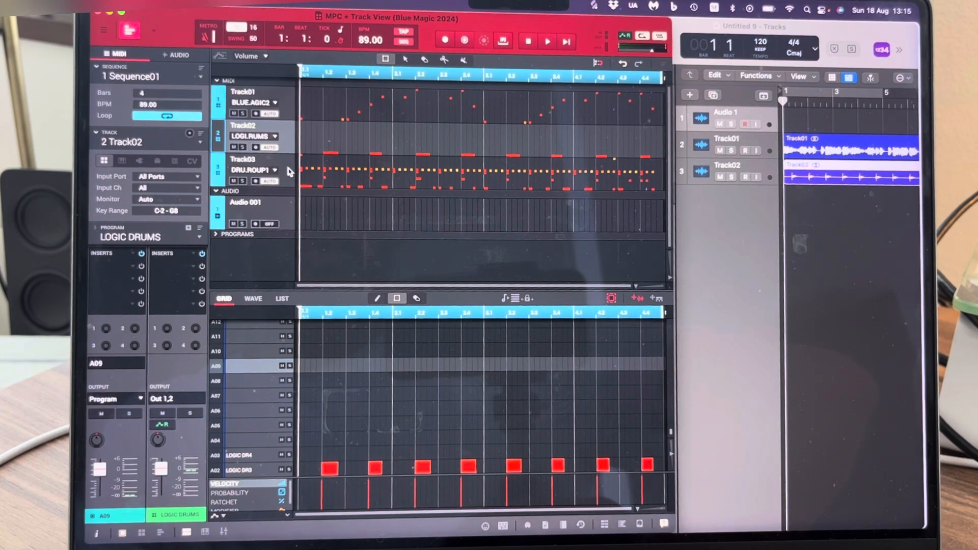
Step: Select the Track03 drum group and play it so Logic records a Track03 audio region
{"action": "left_click", "coordinate": [248, 159]}
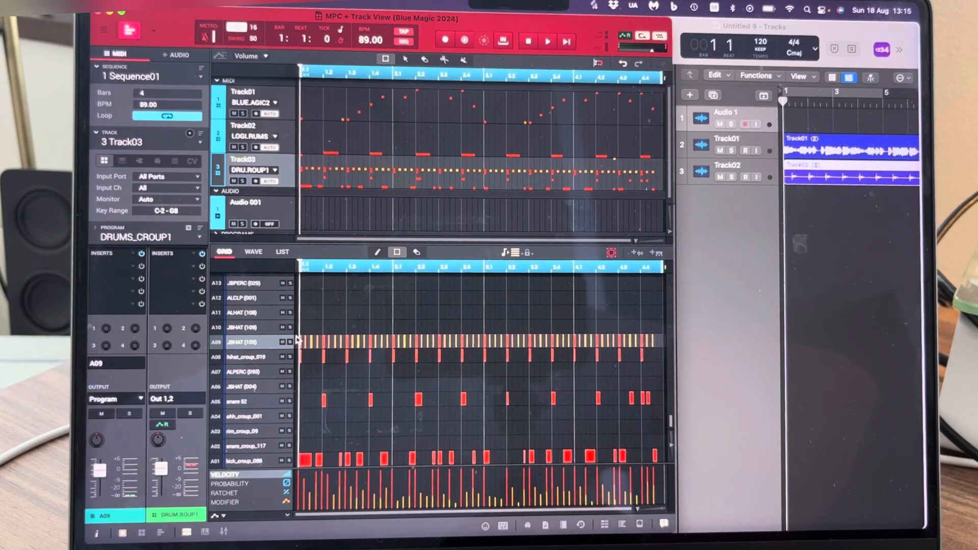
{"action": "mouse_move", "coordinate": [317, 319]}
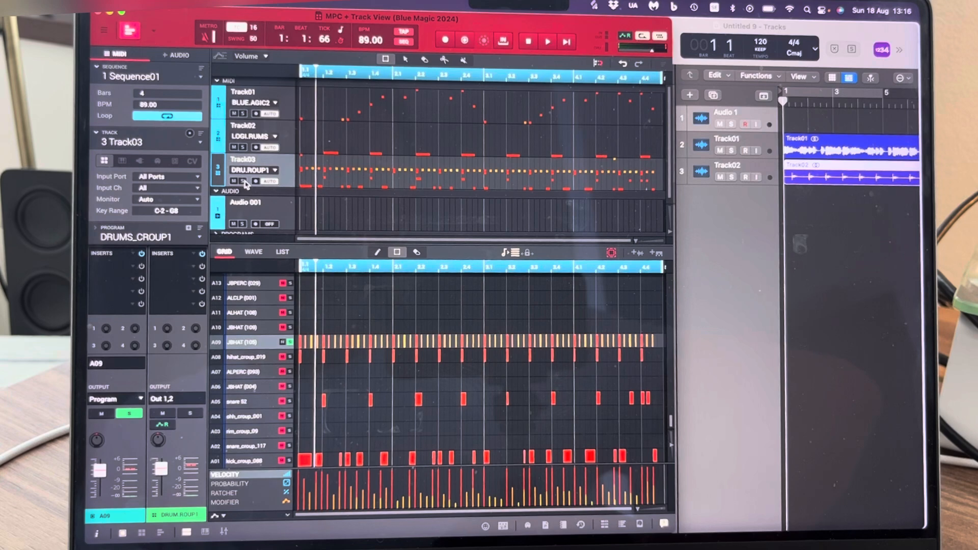
{"action": "left_click", "coordinate": [546, 40]}
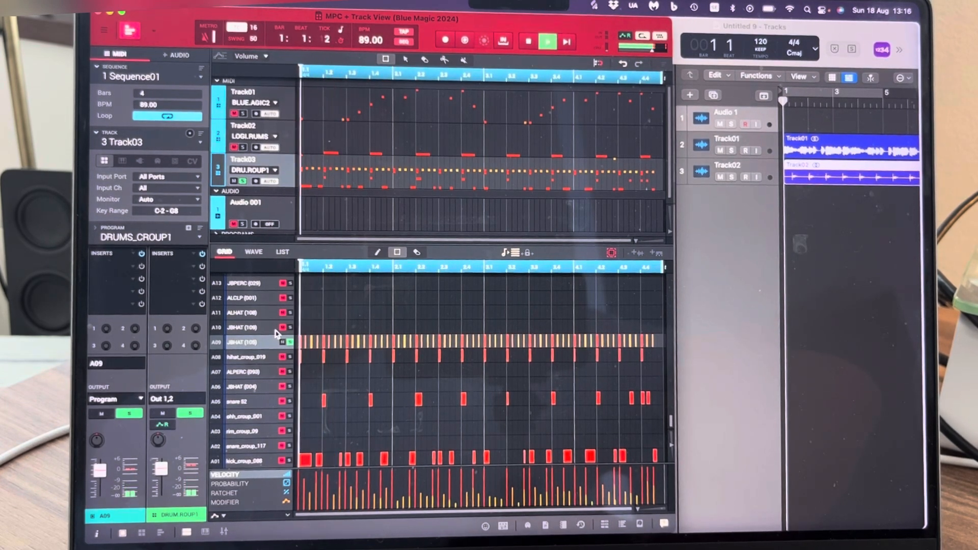
{"action": "left_click", "coordinate": [544, 41]}
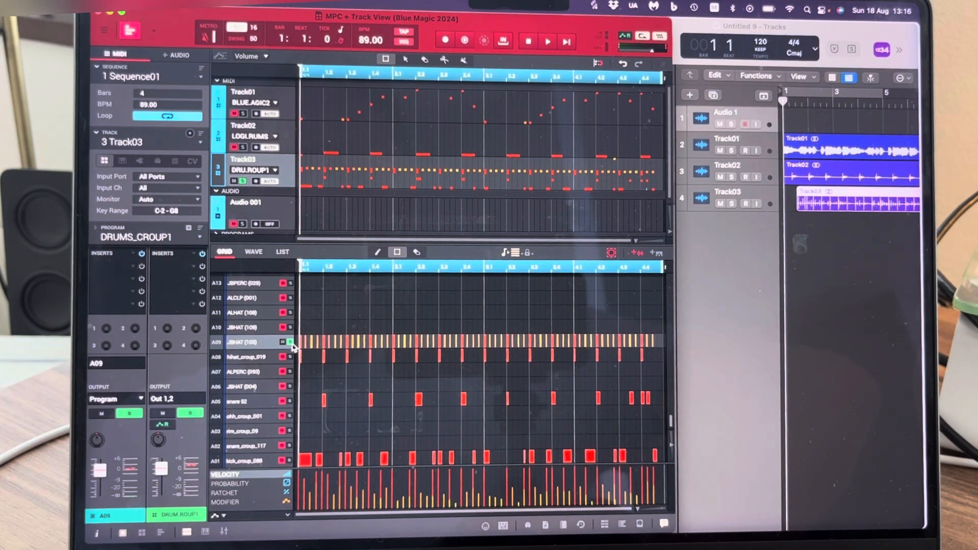
Step: Solo the A08 hi-hat pad and play it so Logic records it as Track03(2)
{"action": "left_click", "coordinate": [254, 357]}
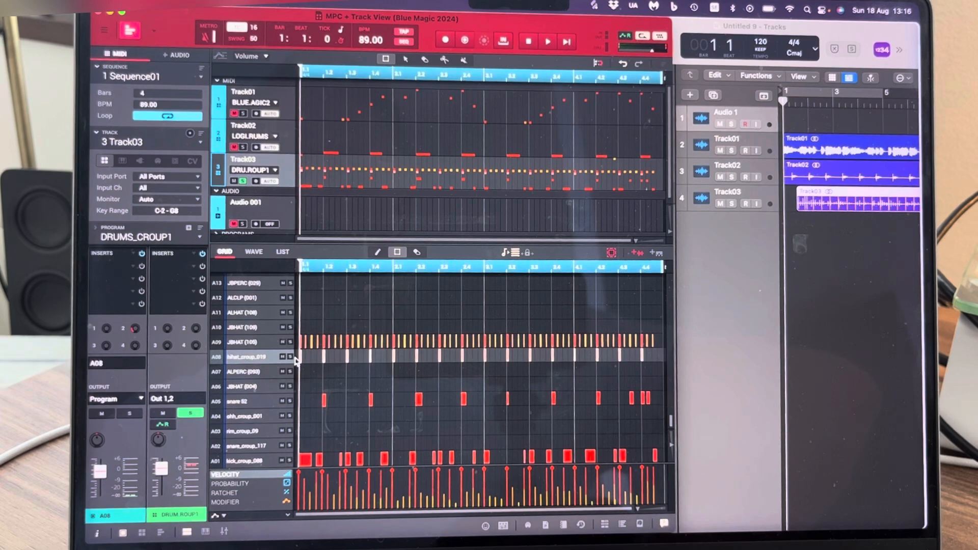
{"action": "left_click", "coordinate": [548, 40]}
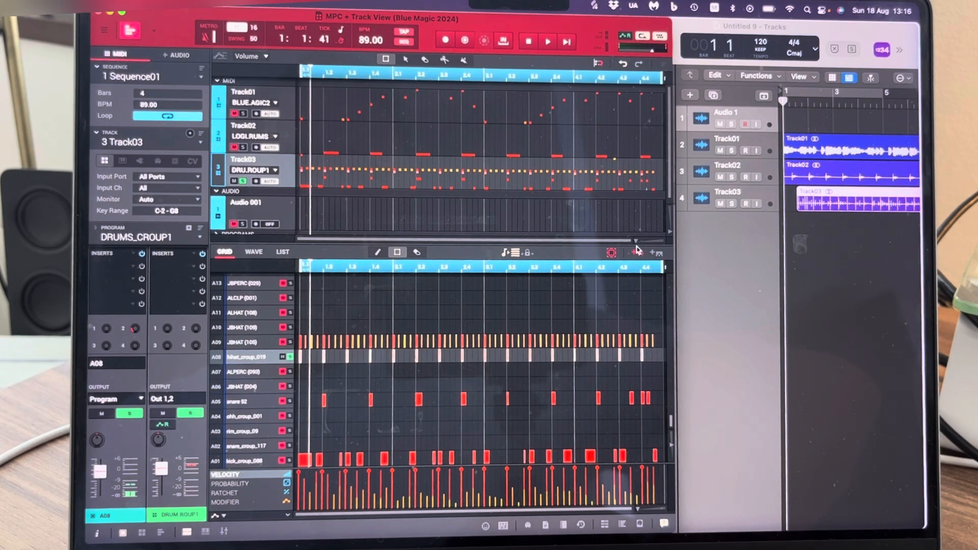
{"action": "left_click", "coordinate": [244, 136]}
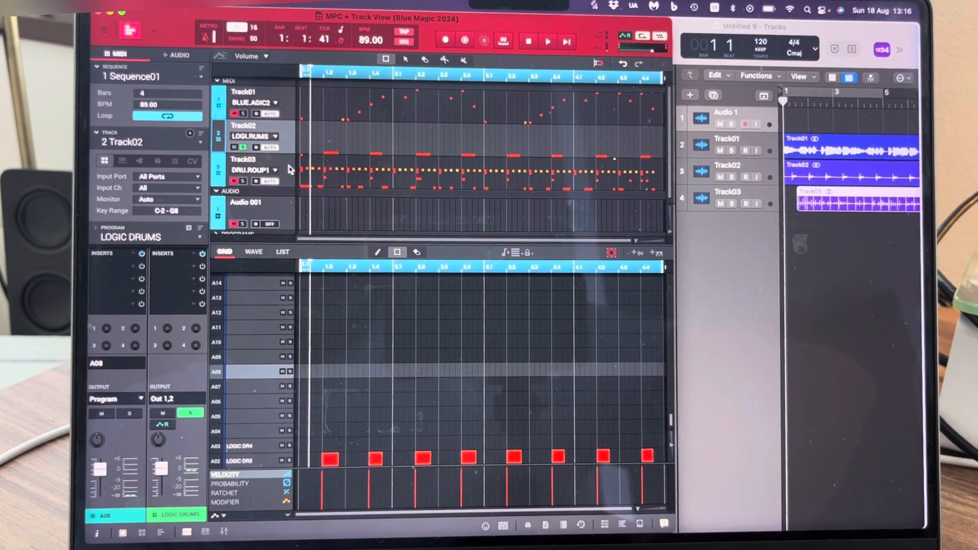
{"action": "left_click", "coordinate": [251, 160]}
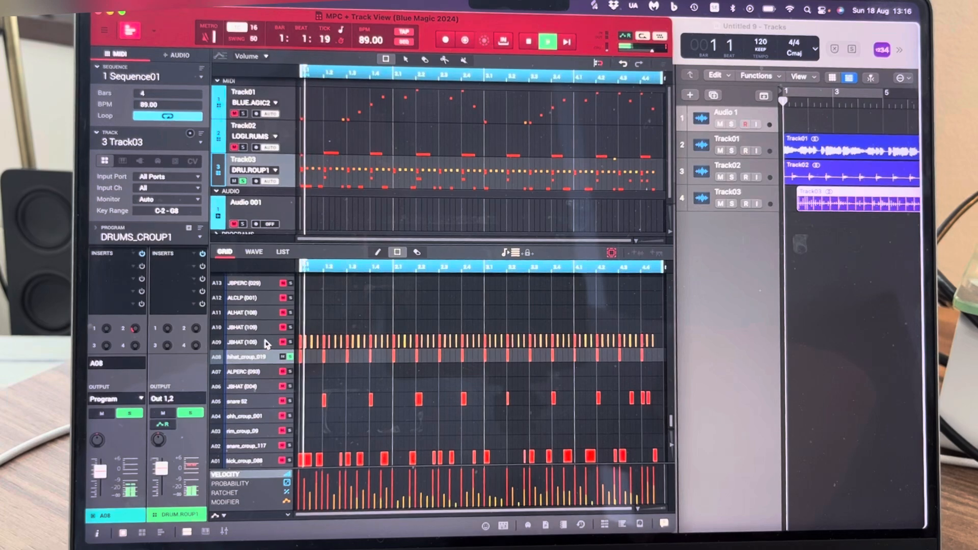
{"action": "left_click", "coordinate": [547, 40]}
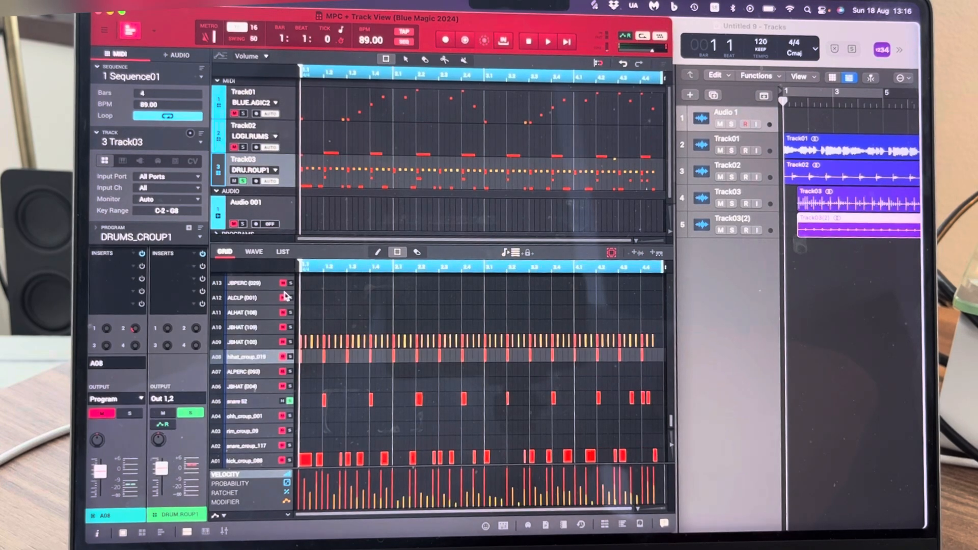
Step: Solo the A05 snare pad and play it so Logic records it as Track03(3)
{"action": "left_click", "coordinate": [548, 40]}
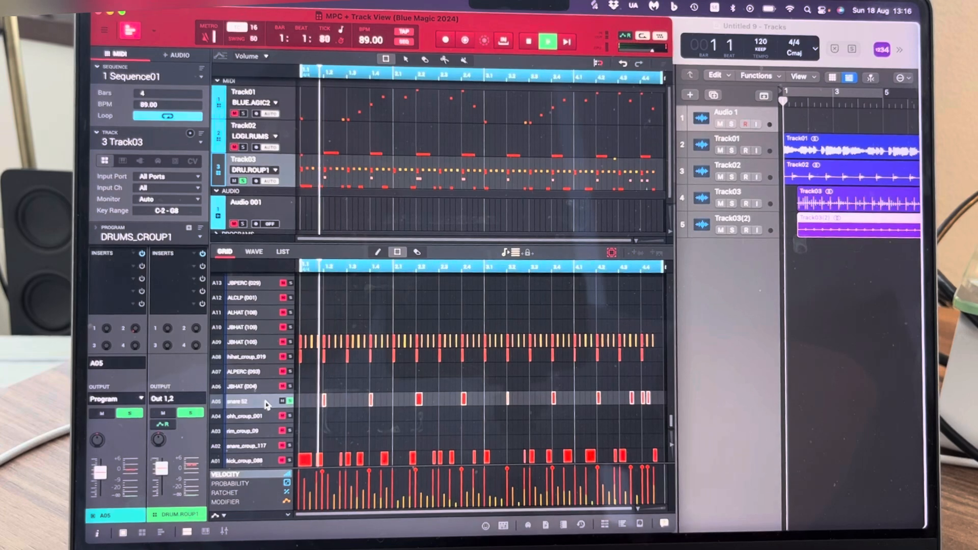
{"action": "left_click", "coordinate": [547, 40]}
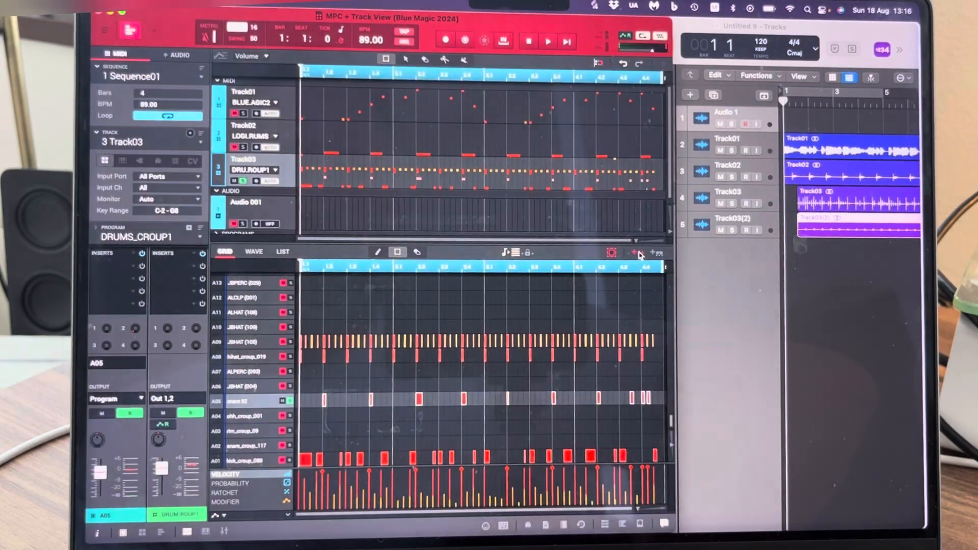
{"action": "left_click", "coordinate": [632, 253]}
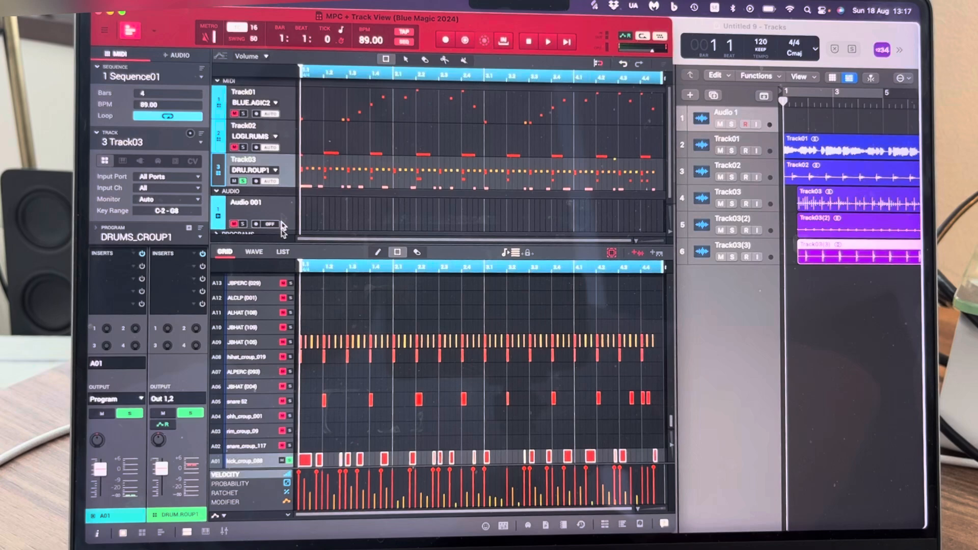
Step: Solo the A01 kick pad and play it so Logic records it as Track03(4)
{"action": "left_click", "coordinate": [546, 41]}
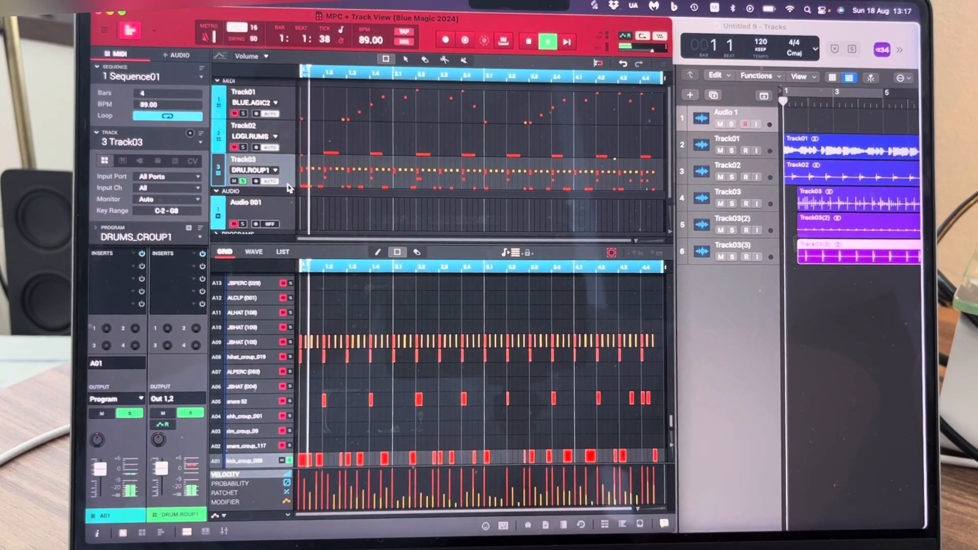
{"action": "left_click", "coordinate": [545, 41]}
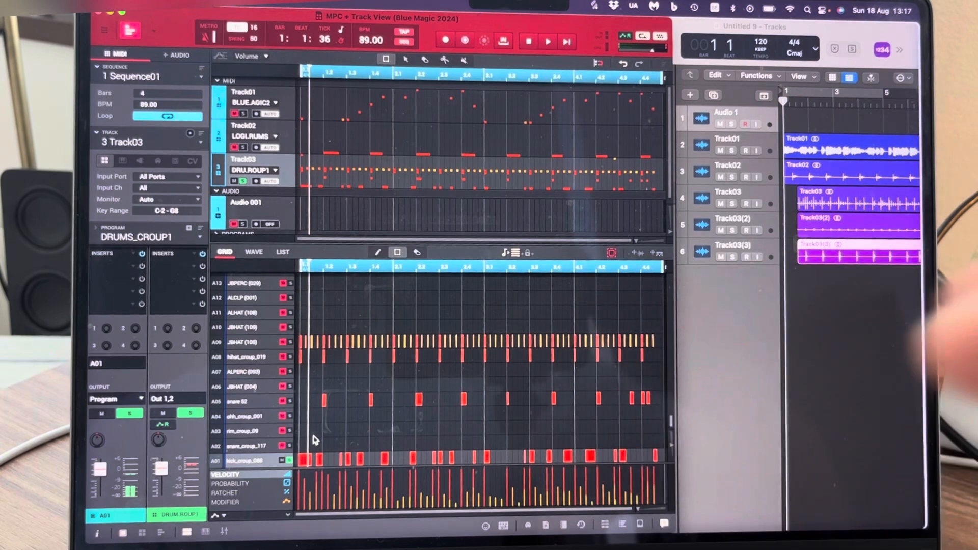
{"action": "left_click", "coordinate": [547, 40]}
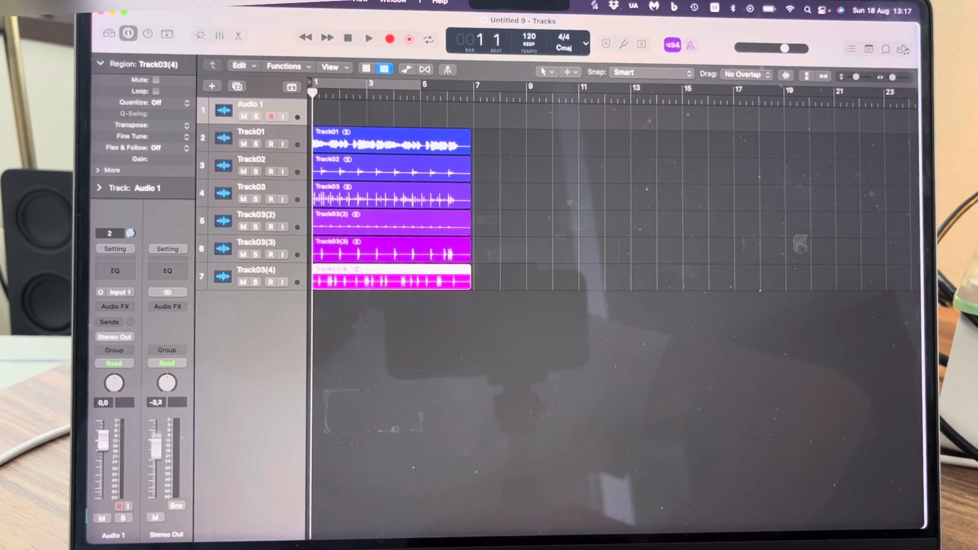
Step: Set Logic's tempo to 89 BPM and mark bars 1–5 as the cycle range
{"action": "left_click_drag", "start_coordinate": [155, 442], "coordinate": [155, 459]}
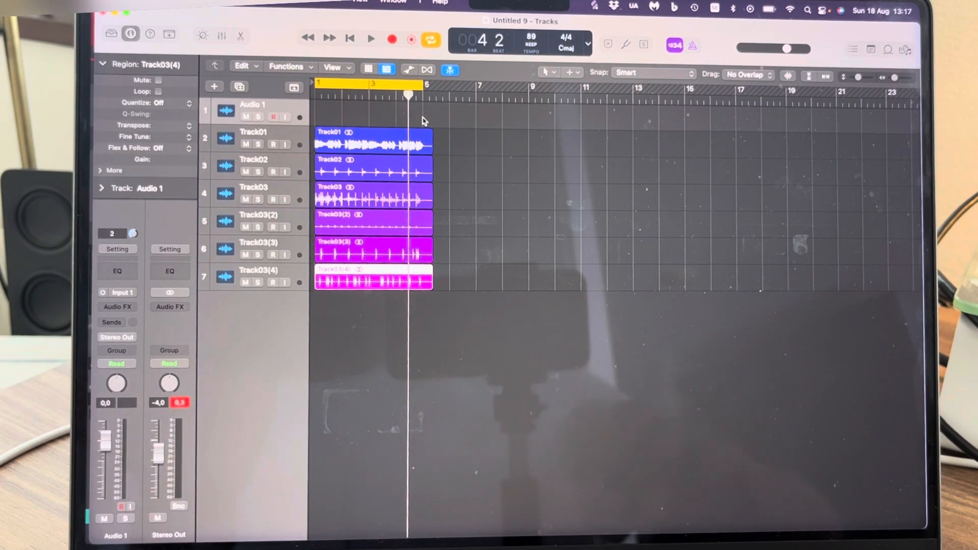
Step: Repeat all seven four-bar regions twelve times out to about bar 49
{"action": "left_click_drag", "start_coordinate": [424, 122], "coordinate": [430, 349]}
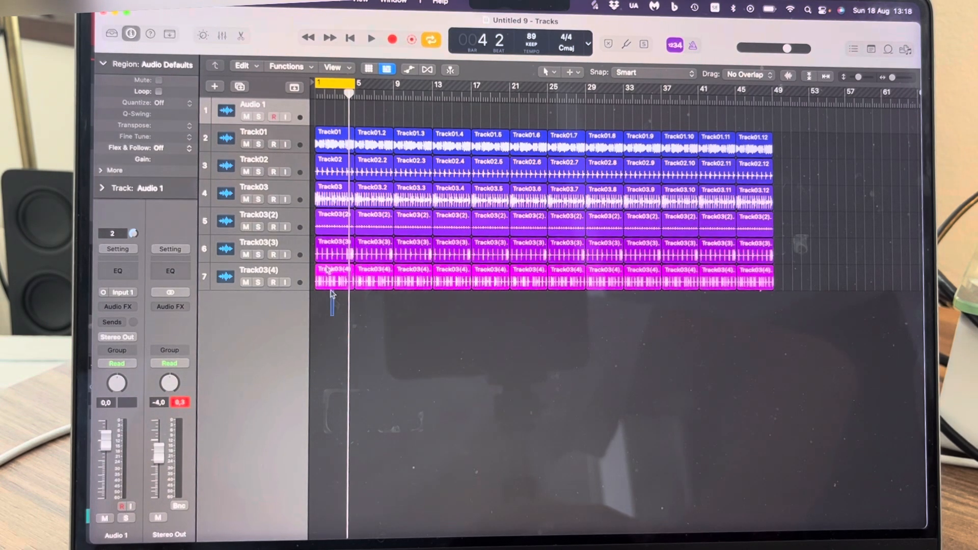
{"action": "left_click", "coordinate": [371, 39]}
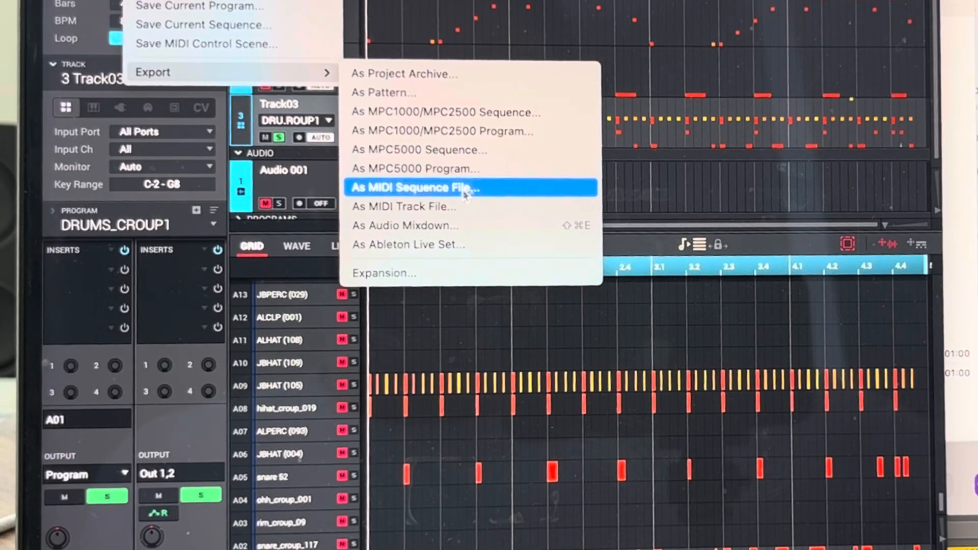
{"action": "mouse_move", "coordinate": [410, 226]}
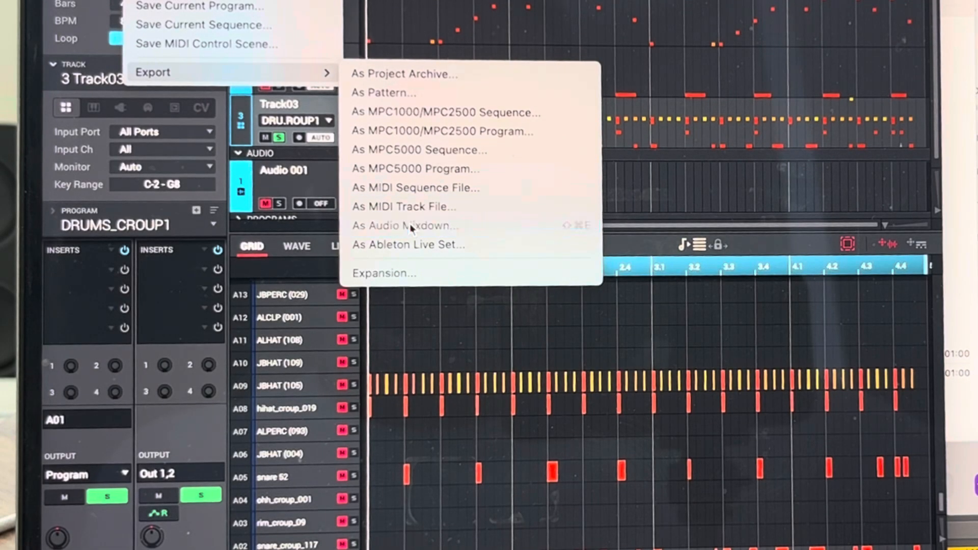
Step: Bring up the Audio Mixdown export settings via File > Export > As Audio Mixdown
{"action": "left_click", "coordinate": [405, 226]}
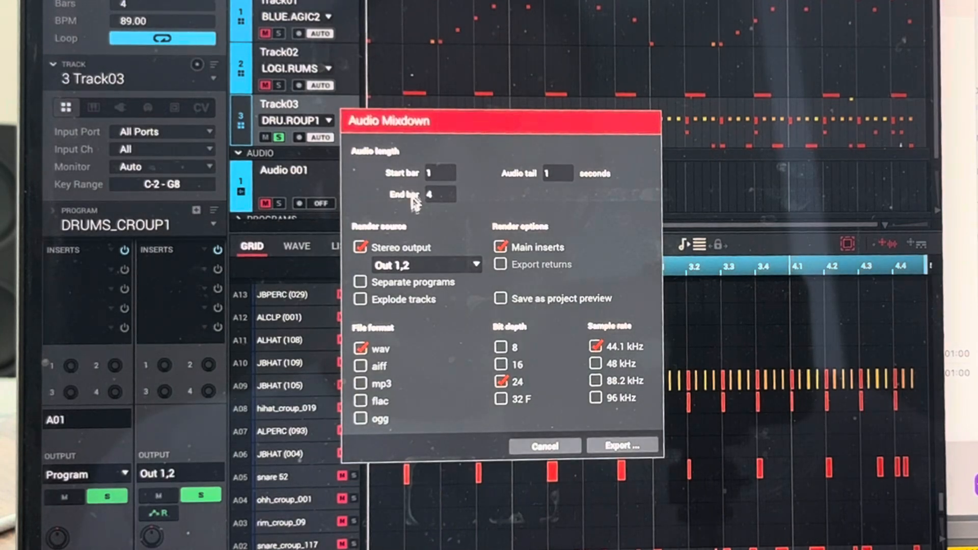
{"action": "mouse_move", "coordinate": [442, 210]}
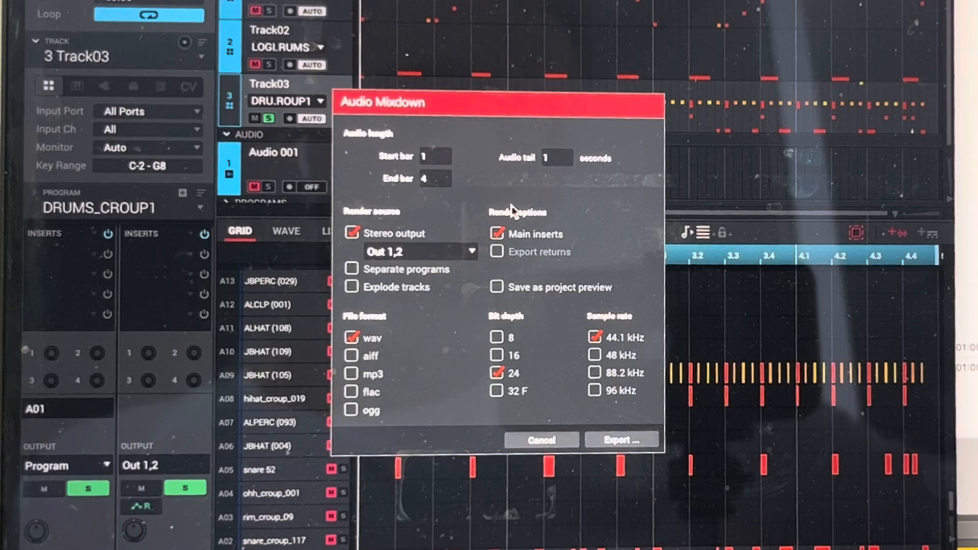
{"action": "mouse_move", "coordinate": [880, 115]}
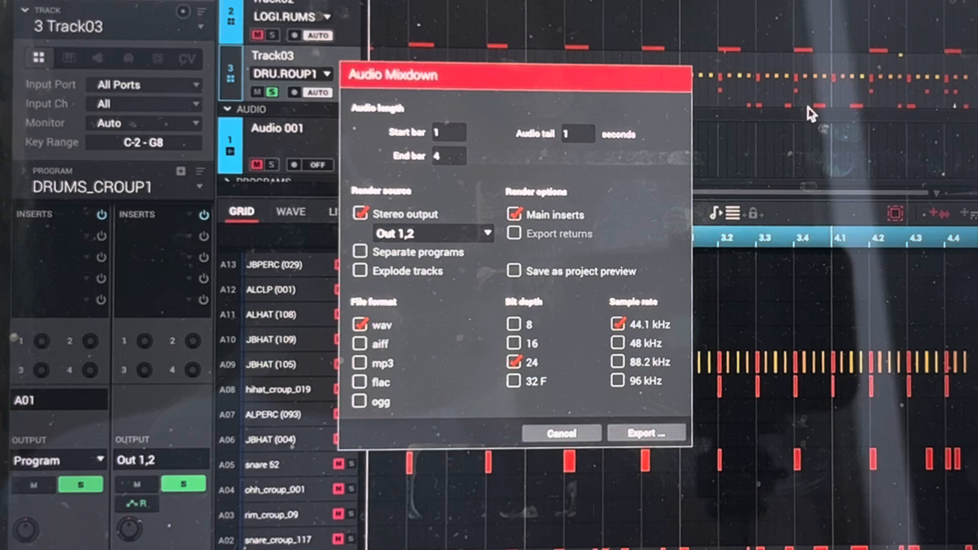
{"action": "mouse_move", "coordinate": [522, 93]}
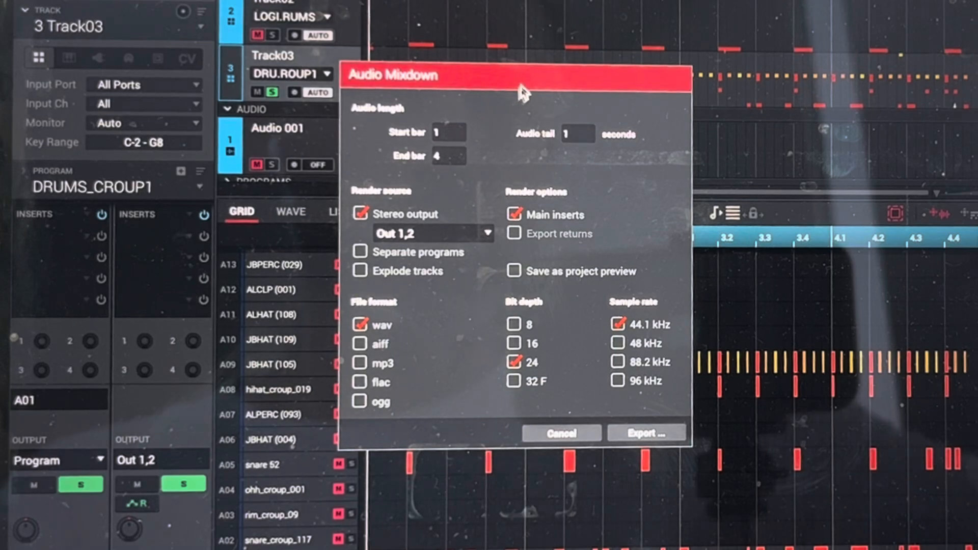